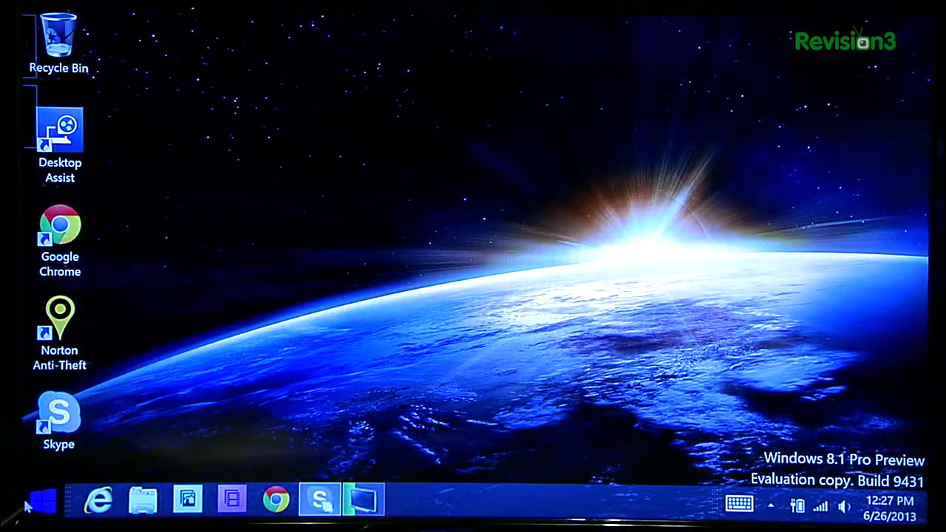
pyautogui.moveTo(33, 512)
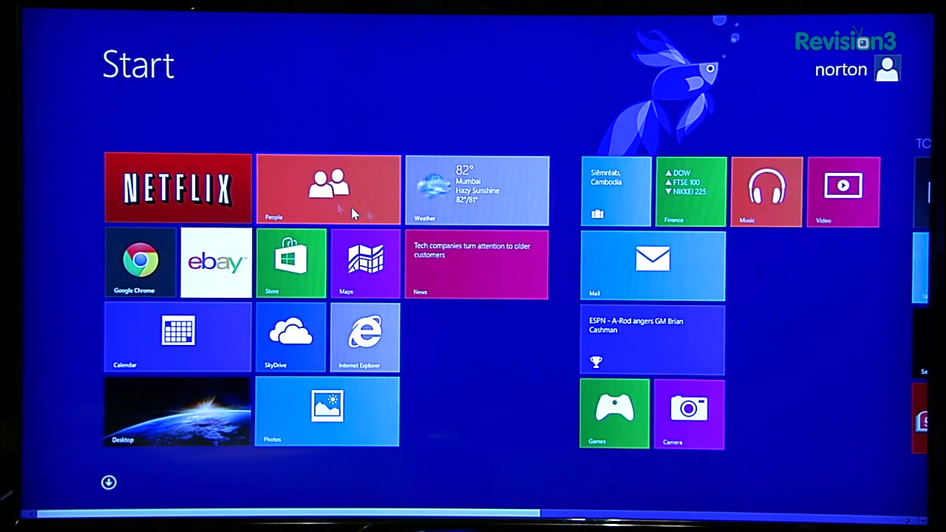
pyautogui.moveTo(249, 340)
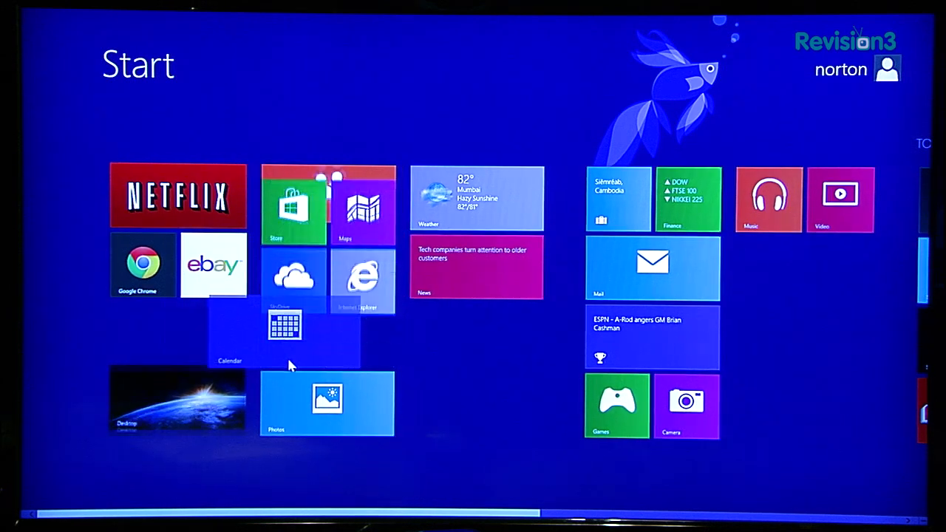
# - Scroll the Start screen right to reach the Calendar tile's new position
pyautogui.hscroll(3)
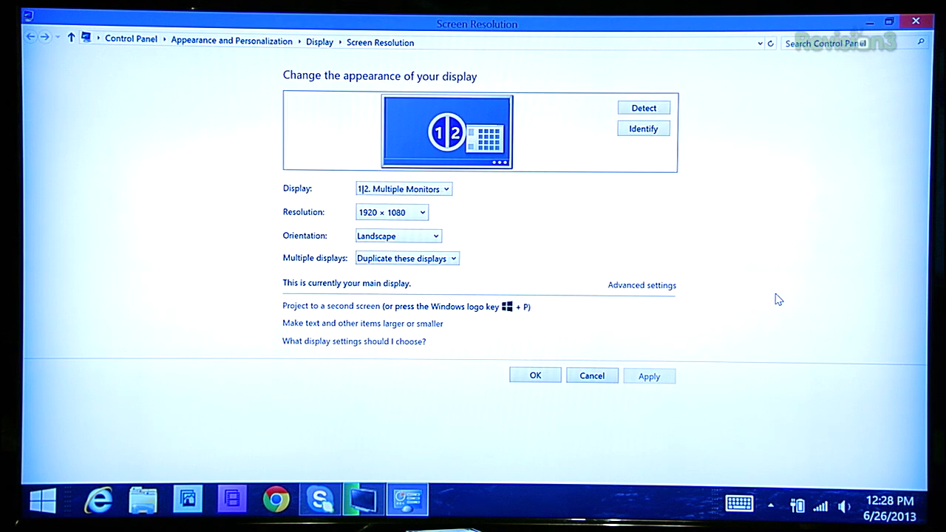
# - Set Multiple displays to 'Extend these displays' and check the Display selector
pyautogui.click(403, 189)
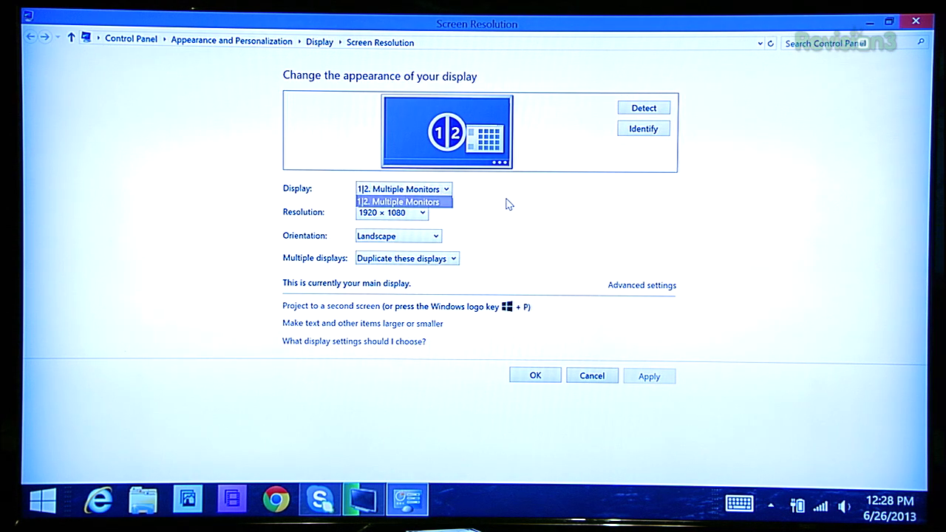
pyautogui.click(405, 258)
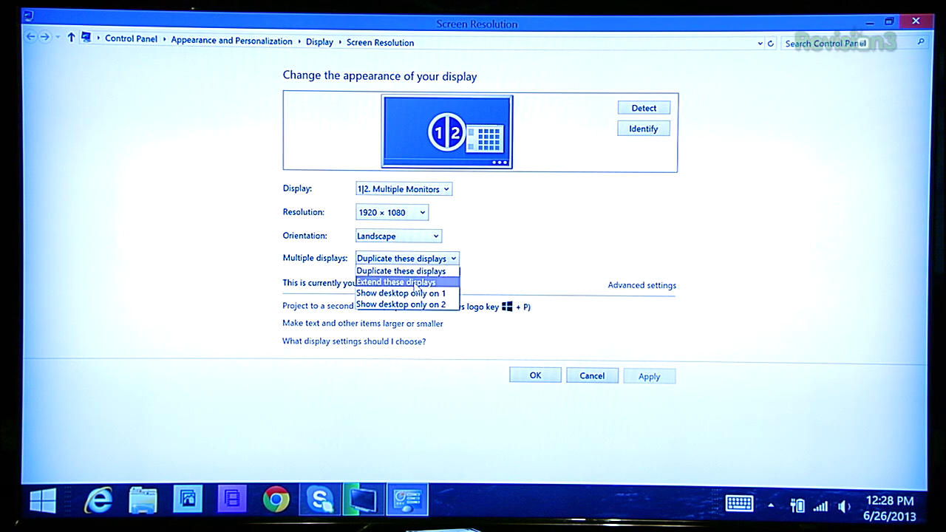
pyautogui.click(397, 281)
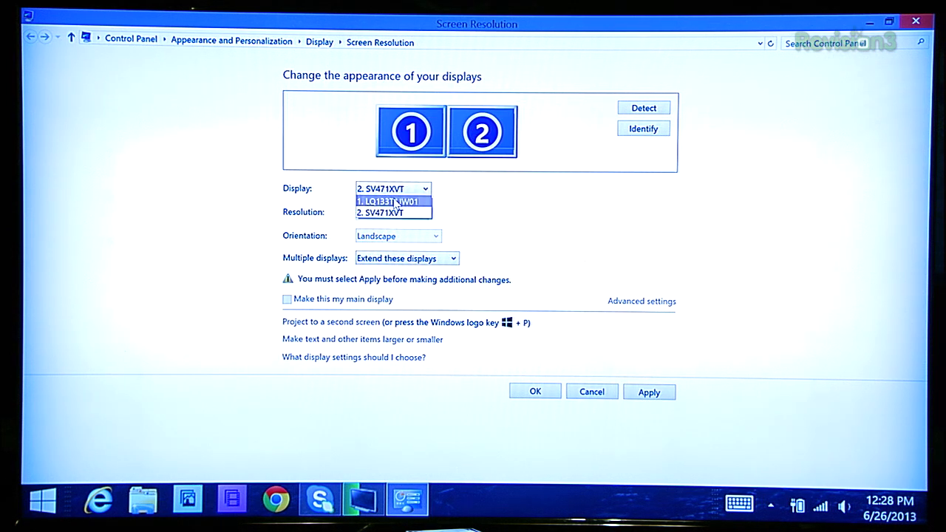
pyautogui.click(391, 201)
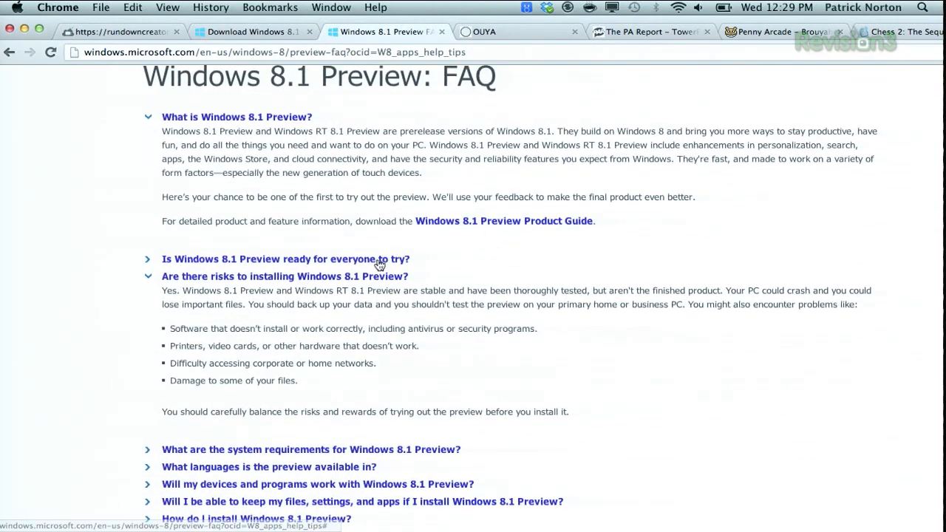
# - Expand 'Is Windows 8.1 Preview ready for everyone to try?' and highlight its experienced-users recommendation
pyautogui.click(284, 259)
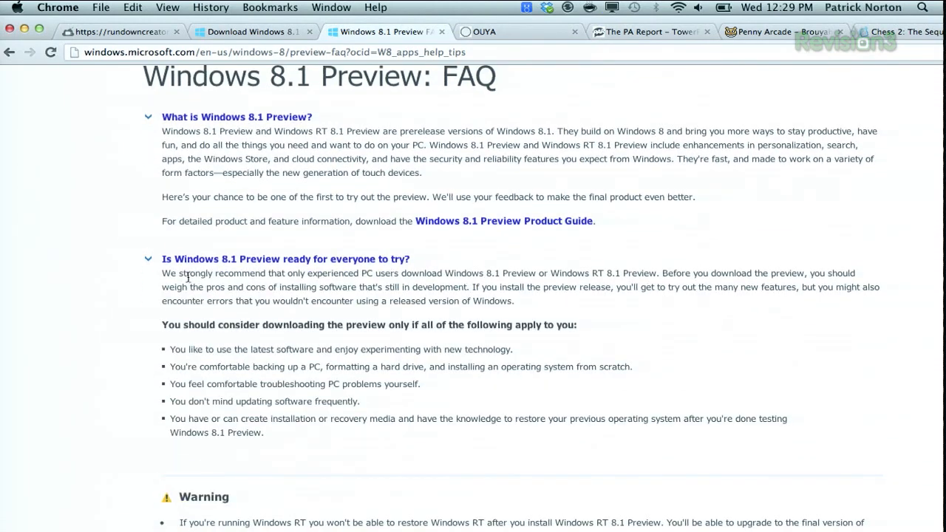
pyautogui.moveTo(163, 272); pyautogui.dragTo(423, 286)
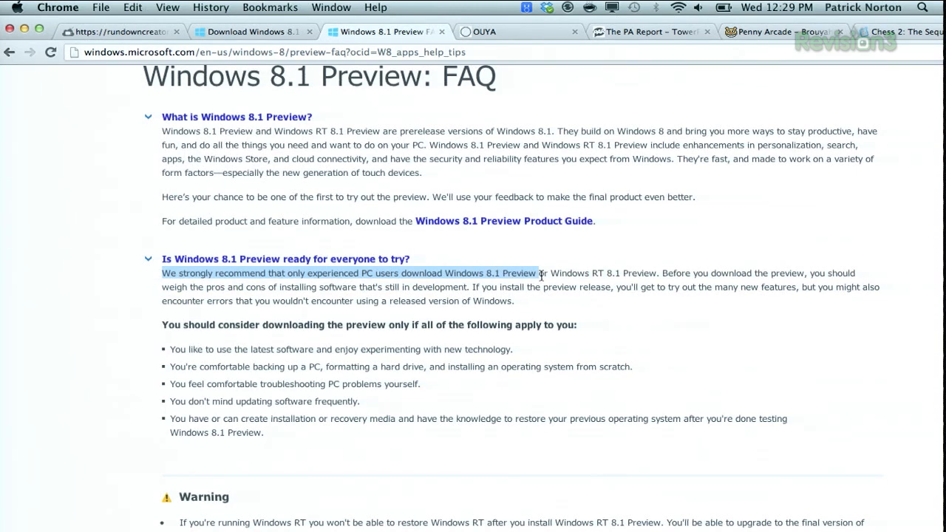
pyautogui.scroll(-3)
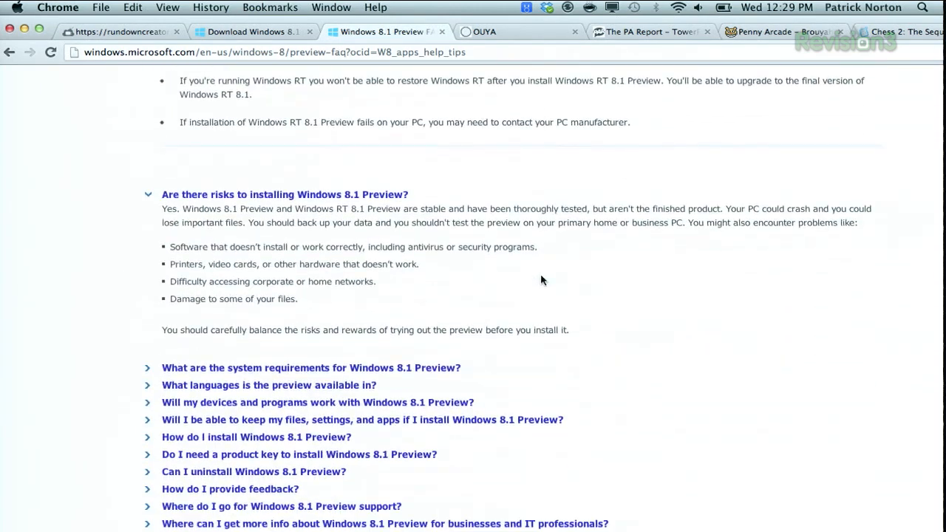